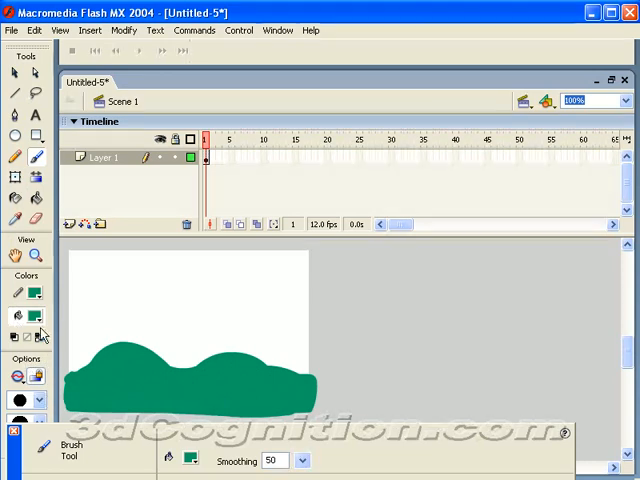
- Paint green hills along the stage bottom and grey clouds above with the Brush tool
click(32, 316)
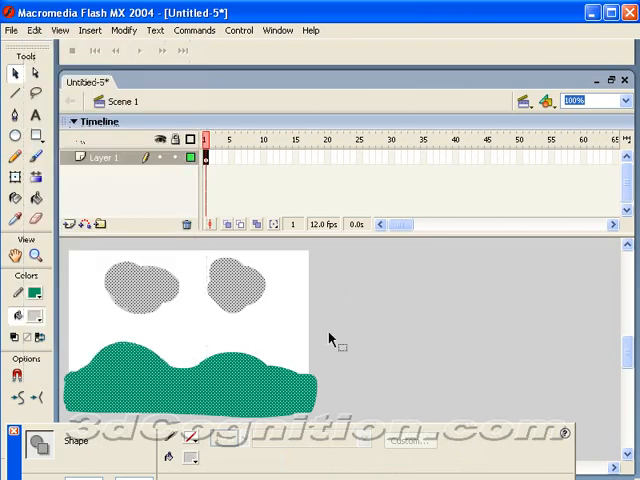
mouse_move(322, 328)
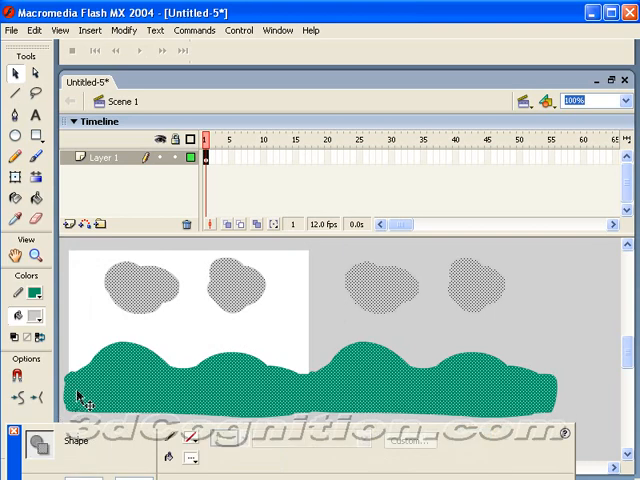
- Convert the selected hills-and-clouds artwork into a movie clip symbol named bkgnd
click(124, 30)
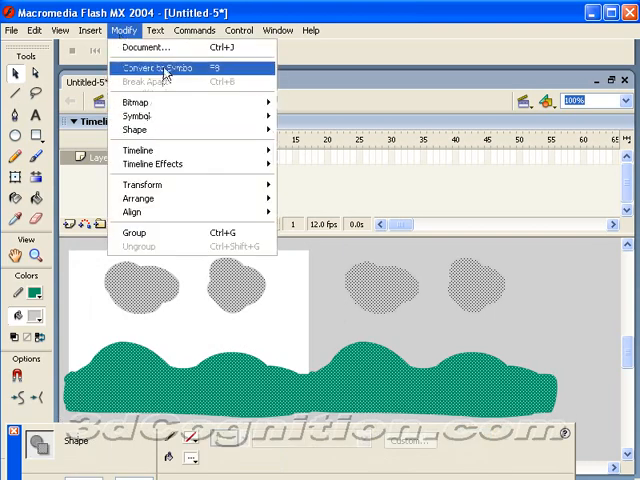
click(156, 68)
text(bkgnd)
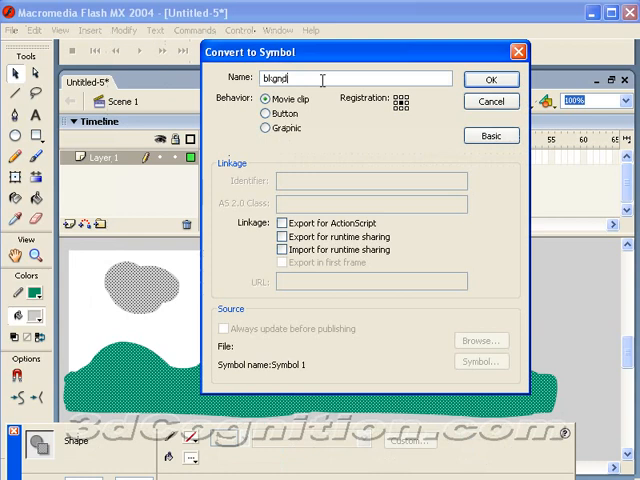
click(492, 80)
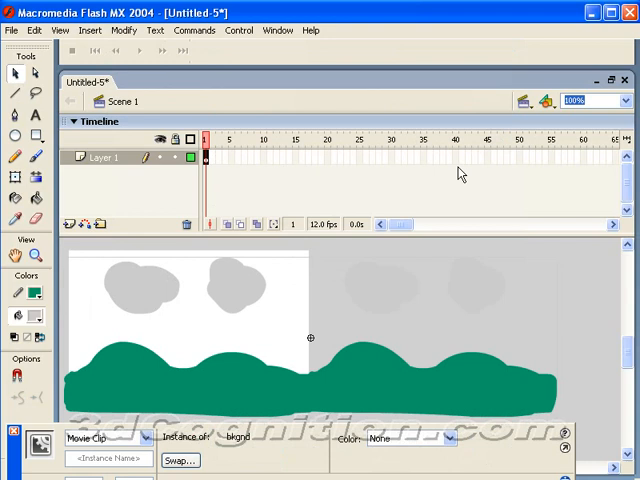
- End the clip's animation at frame 40 with a motion tween and test the movie
click(452, 156)
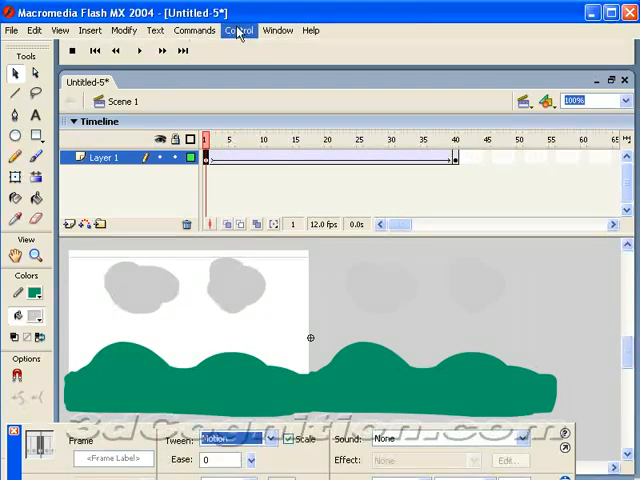
click(238, 30)
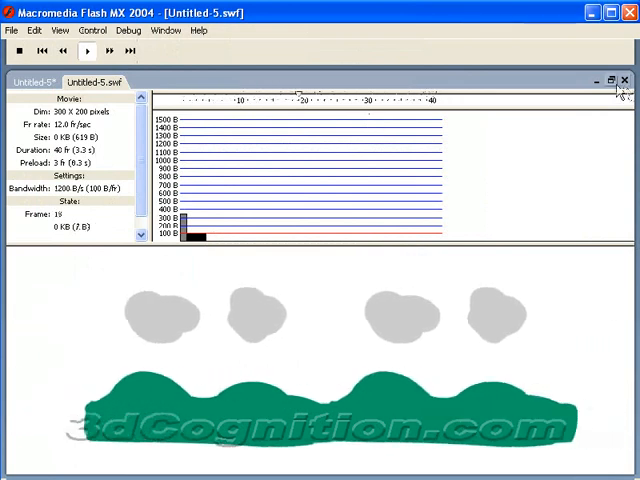
click(624, 80)
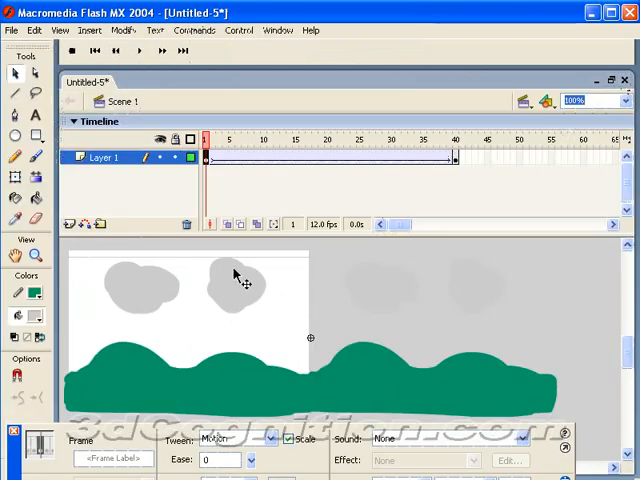
mouse_move(240, 288)
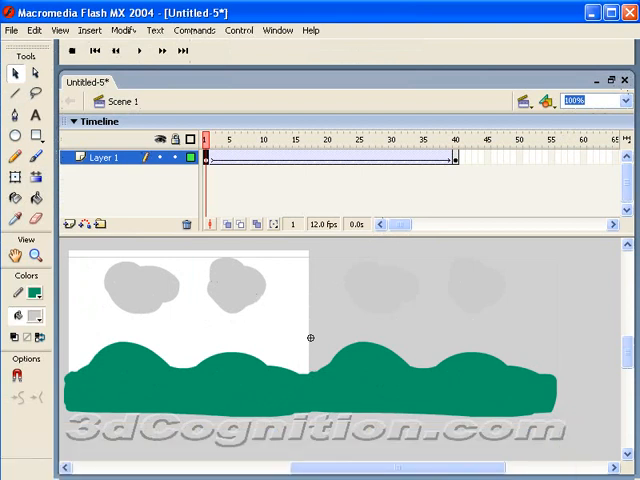
click(12, 30)
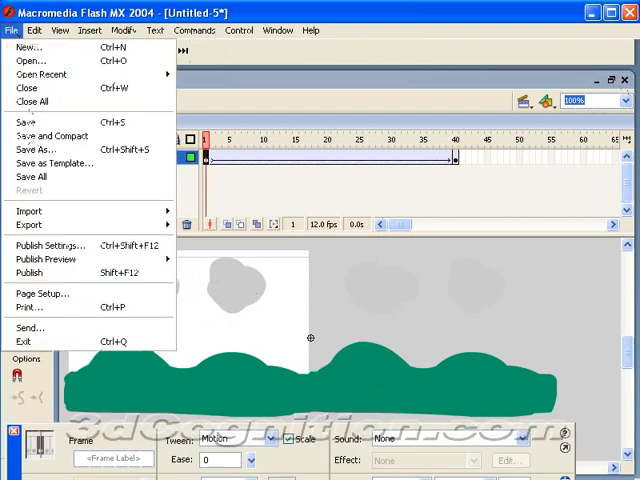
mouse_move(40, 148)
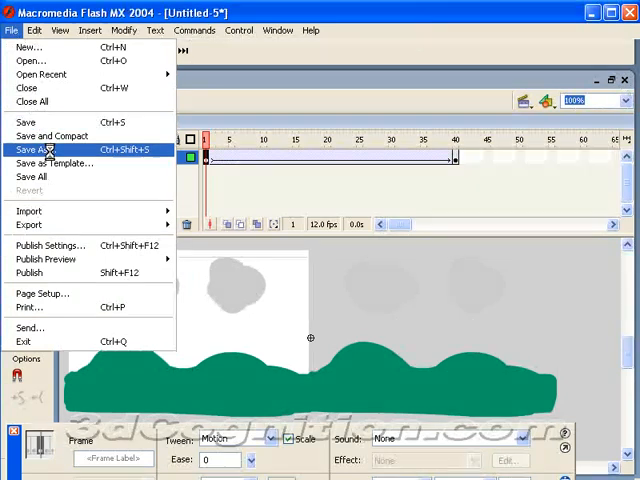
mouse_move(42, 292)
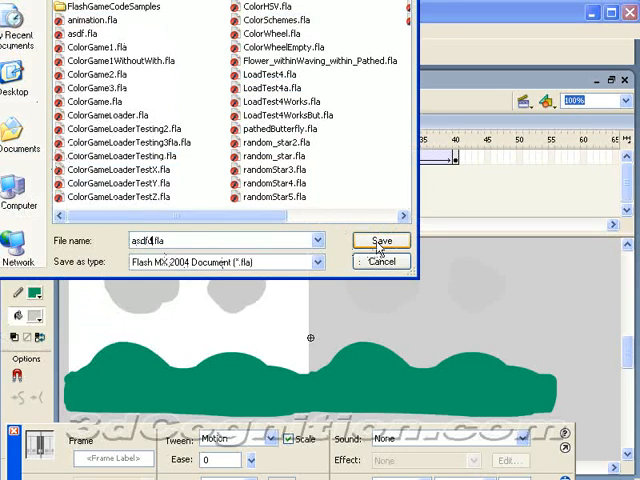
- Save the movie as asdf.fla and return to the File menu for publishing
click(380, 240)
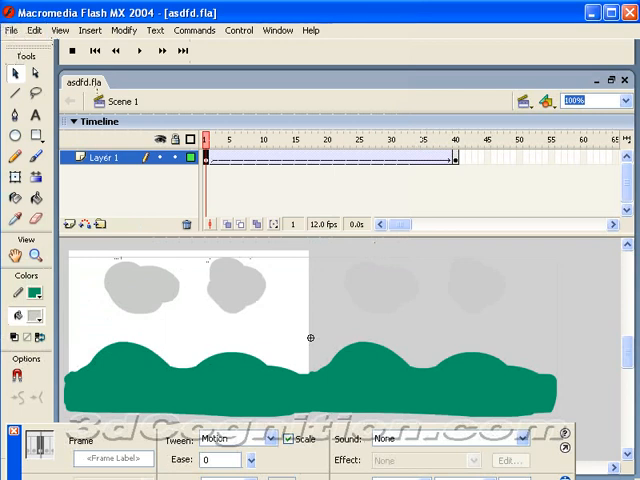
click(12, 30)
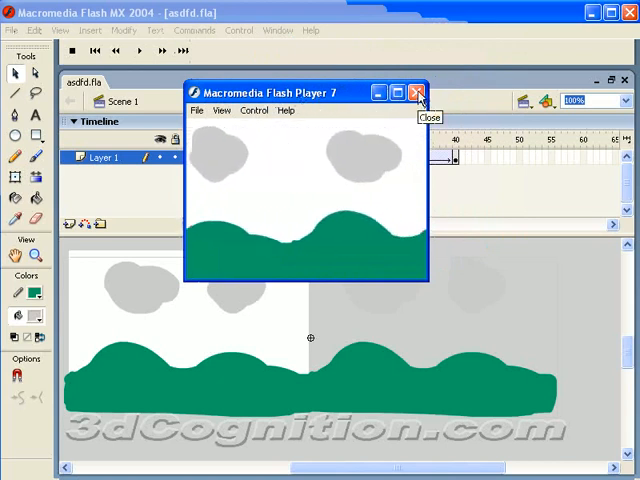
- Close the Flash Player 7 preview and add Layer 2 above the landscape layer
click(416, 92)
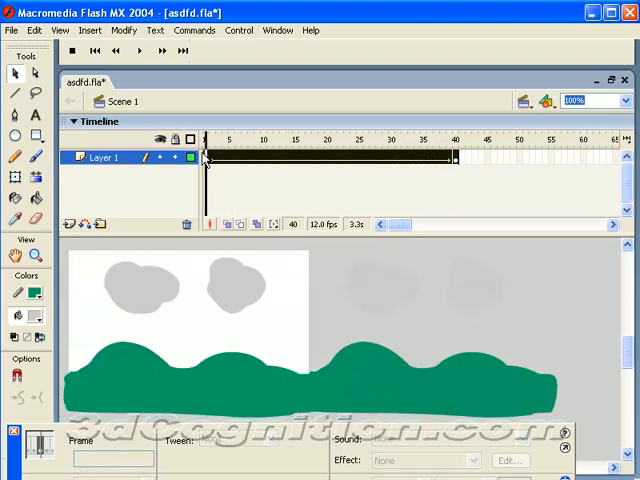
right_click(204, 158)
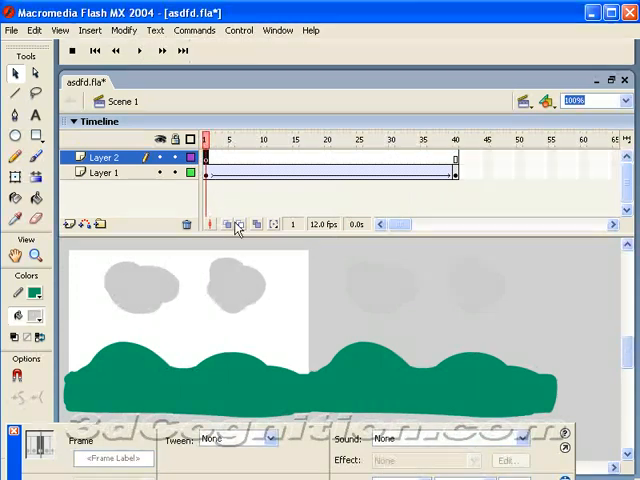
- Create a new empty movie clip symbol named bkgnd_holder via Insert > New Symbol
click(90, 30)
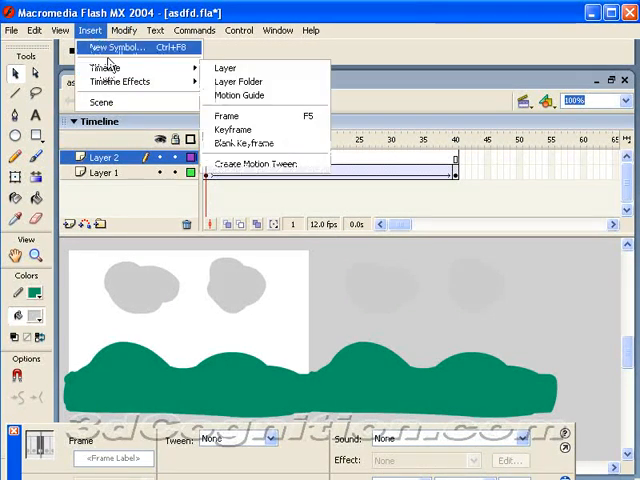
click(118, 48)
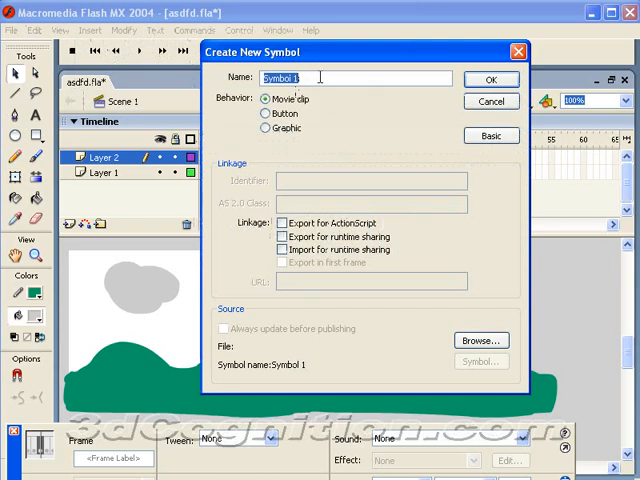
text(blging)
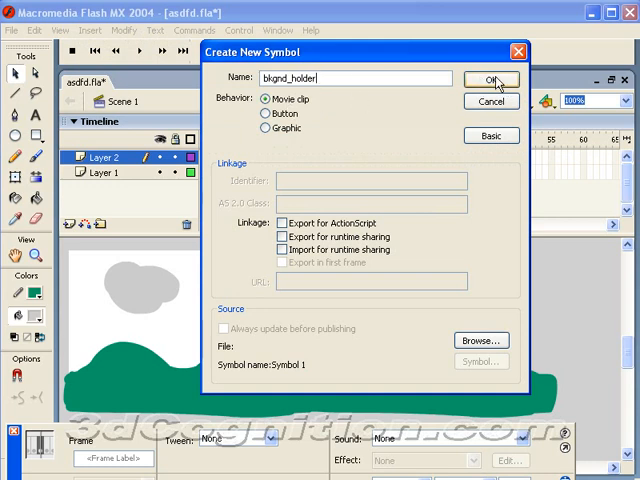
click(492, 80)
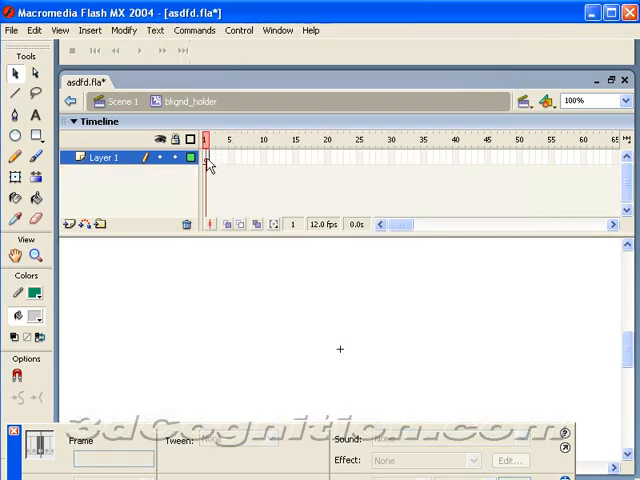
- Bring up frame commands on the bkgnd_holder timeline to keyframe and tween the background
right_click(208, 156)
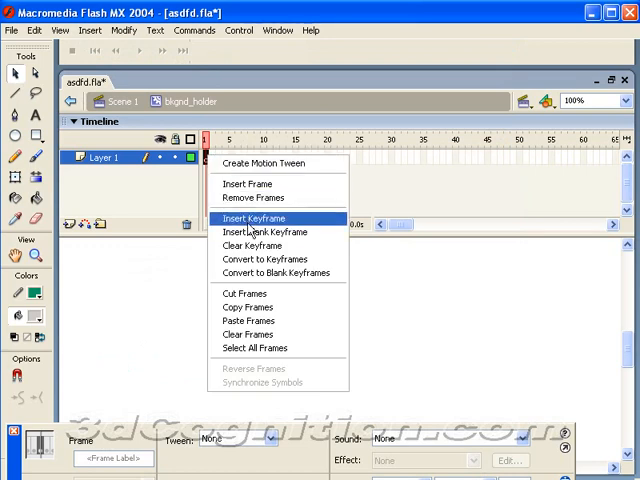
mouse_move(248, 308)
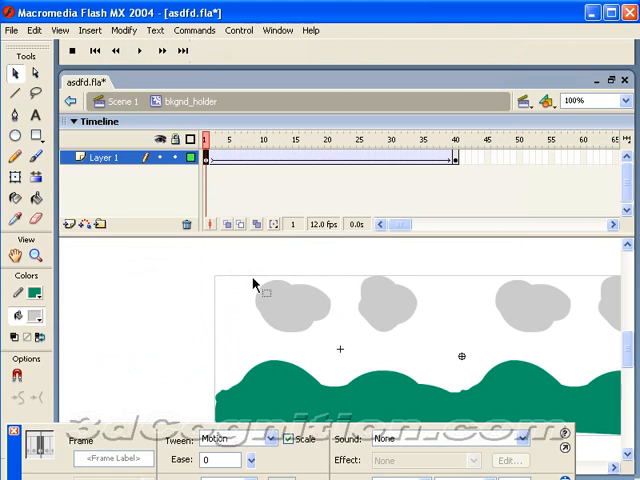
mouse_move(304, 164)
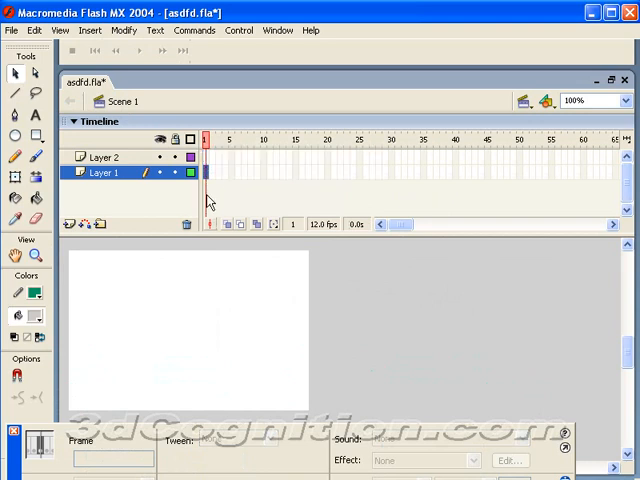
mouse_move(208, 200)
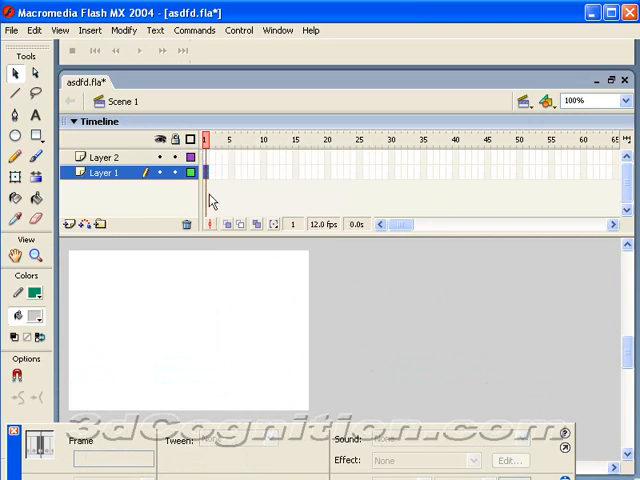
- Return to Scene 1's main timeline and select the first frame of Layer 1
click(204, 172)
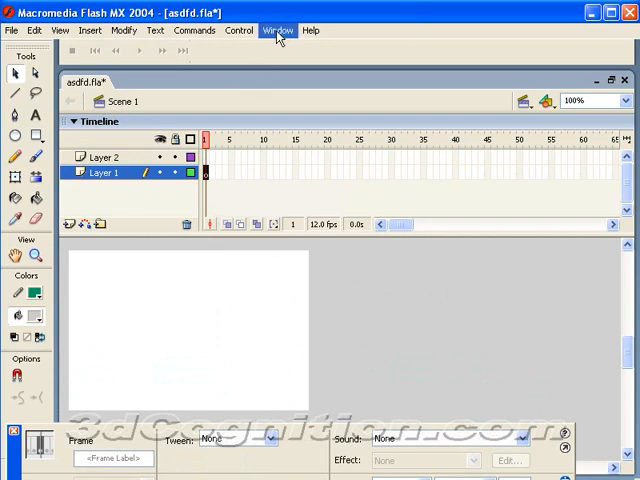
- Show the Library, place bkgnd_holder on the stage and test the movie
click(276, 30)
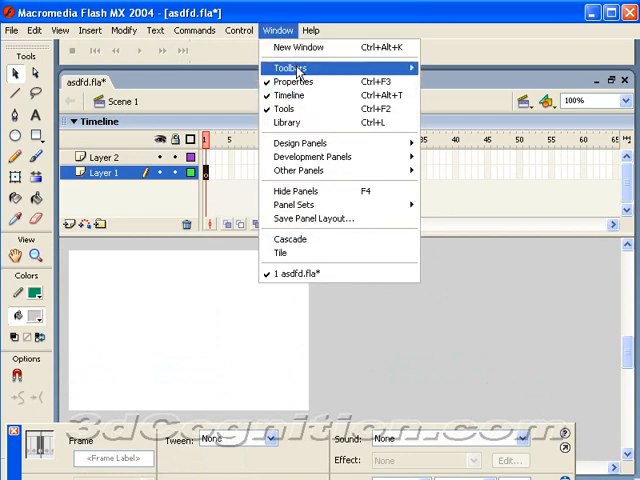
click(286, 122)
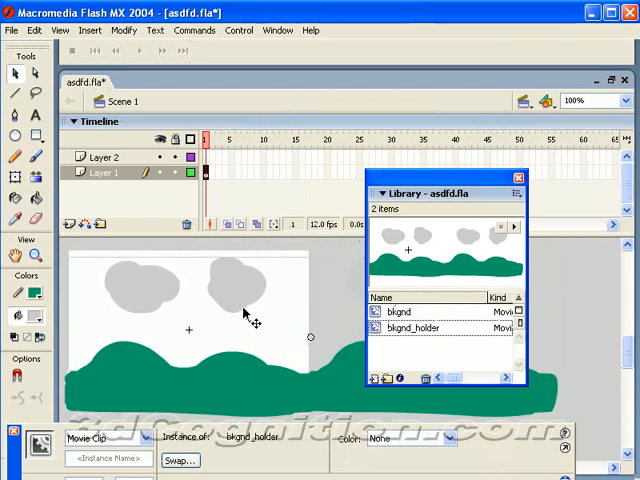
click(12, 30)
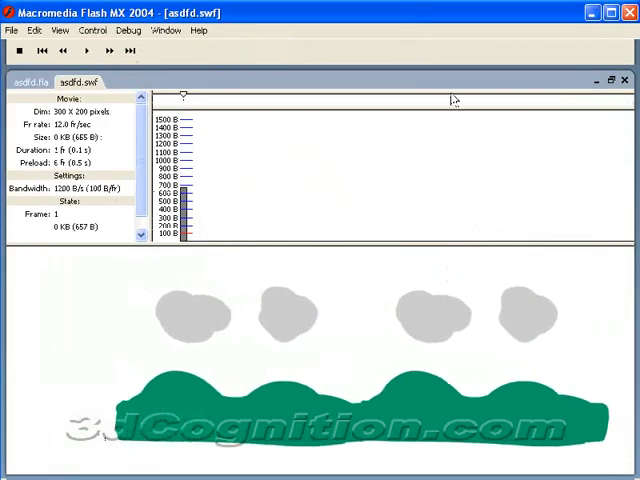
click(12, 30)
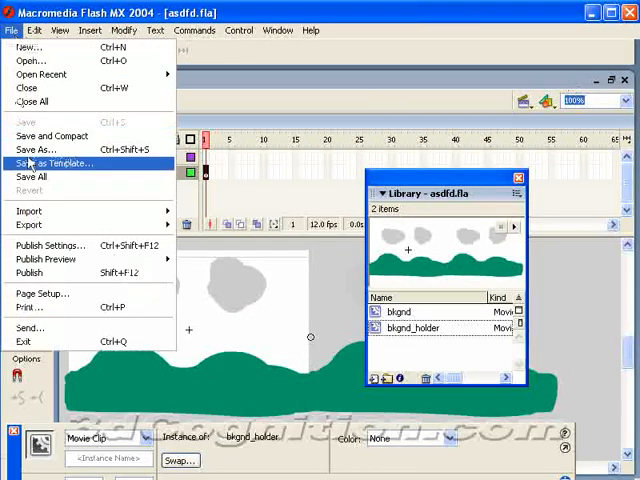
- Save the document as asdfds.fla and preview the published movie in Flash Player 7
click(40, 148)
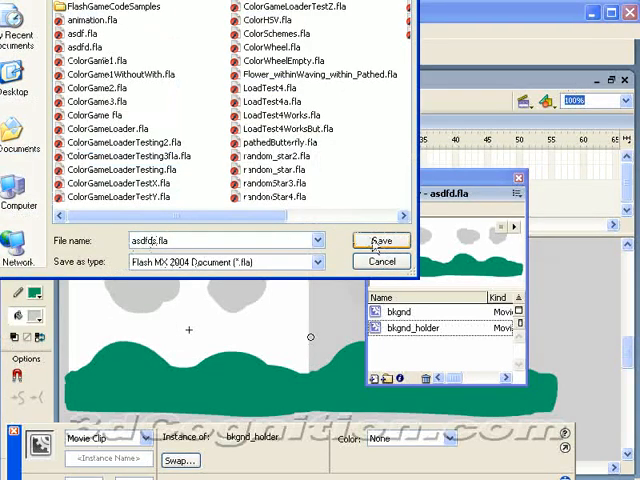
click(380, 240)
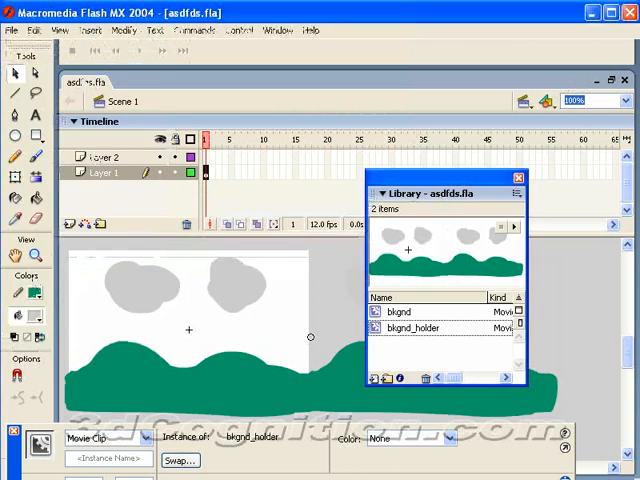
click(518, 178)
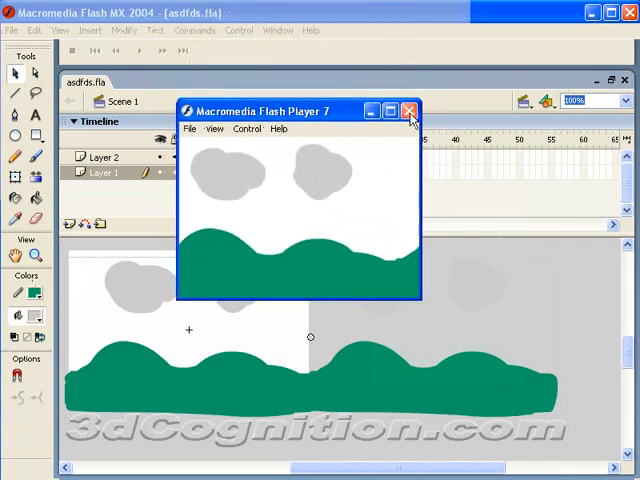
click(408, 110)
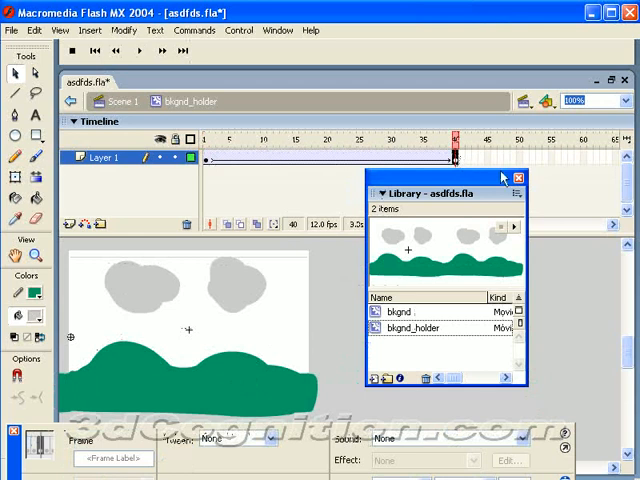
- Enter the bkgnd_holder movie clip for editing, its timeline extending to frame 60
click(516, 176)
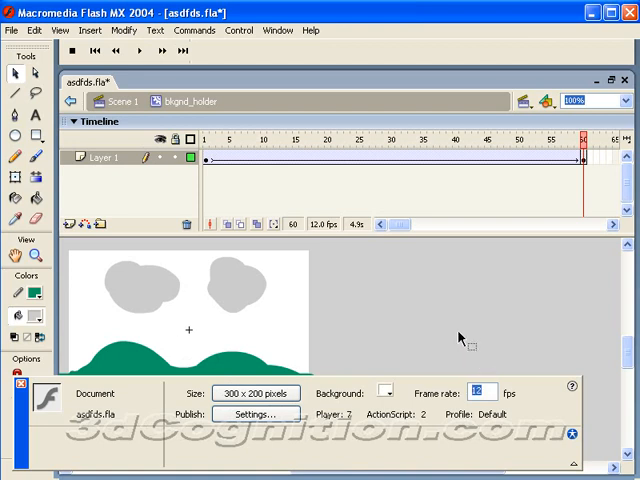
mouse_move(108, 348)
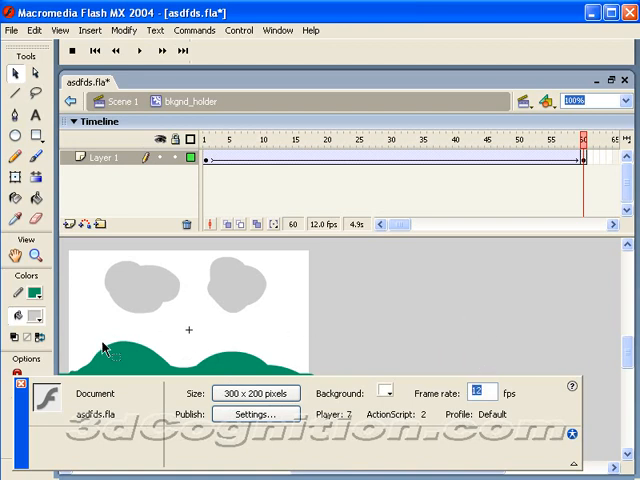
mouse_move(484, 316)
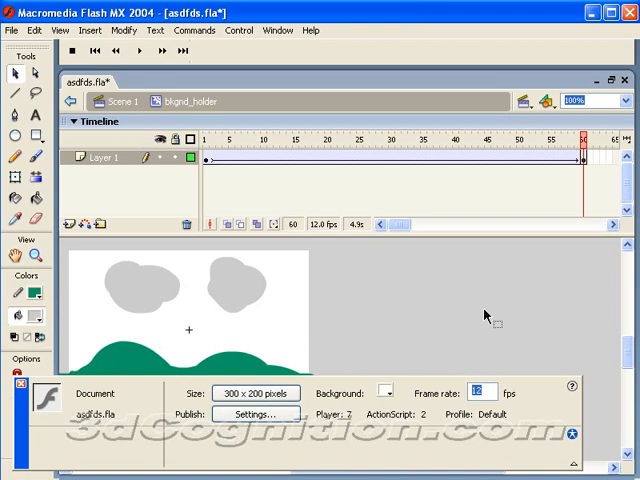